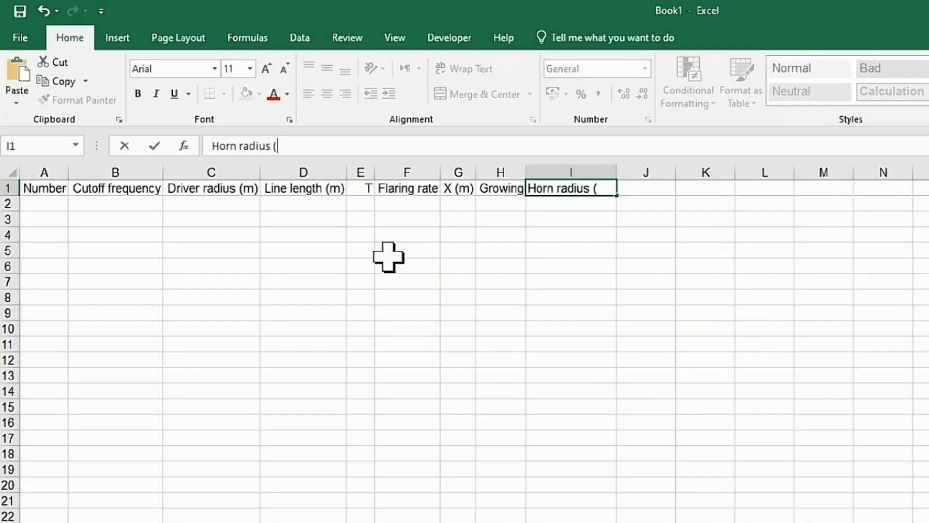
- Finish the 'Horn radius (m)' header in I1 and select the header row A1:I1
text(m)
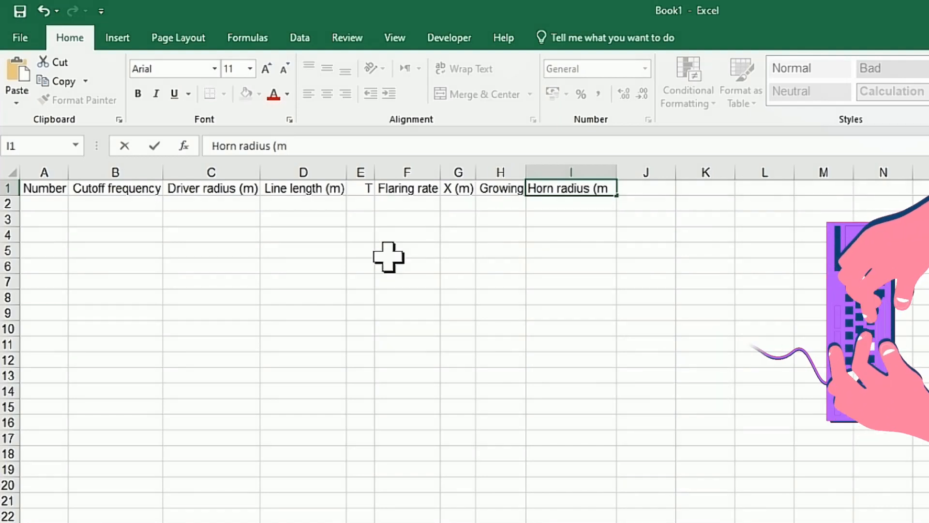
drag(44, 188, 211, 188)
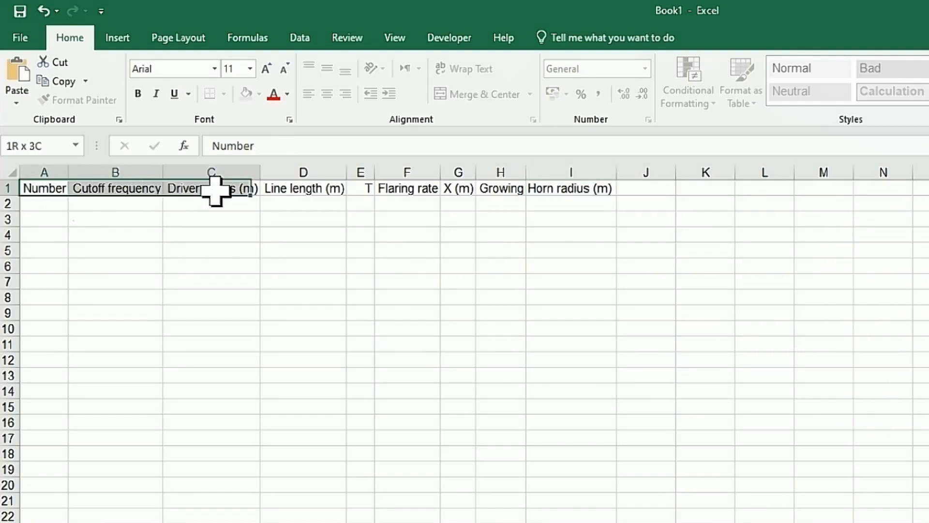
click(117, 38)
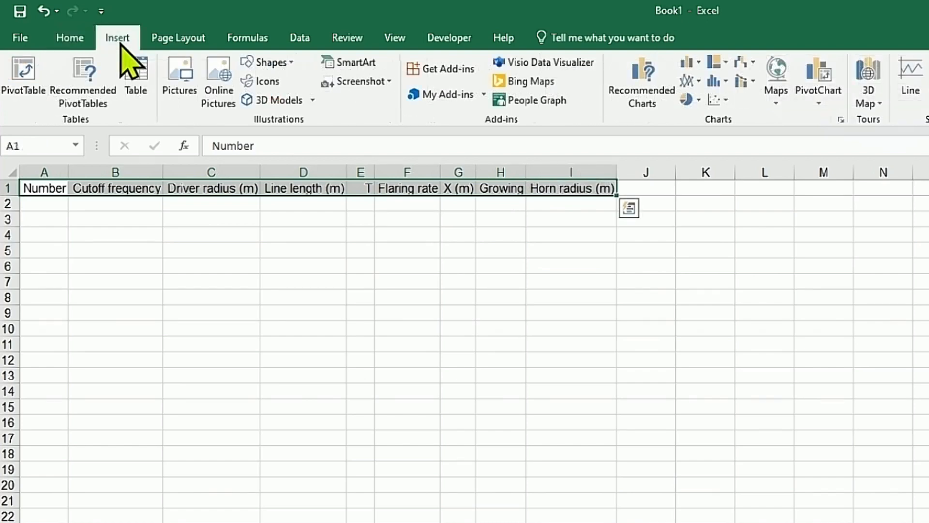
- Create a table over A1:I500 with 'My table has headers' checked
click(136, 77)
text(A)
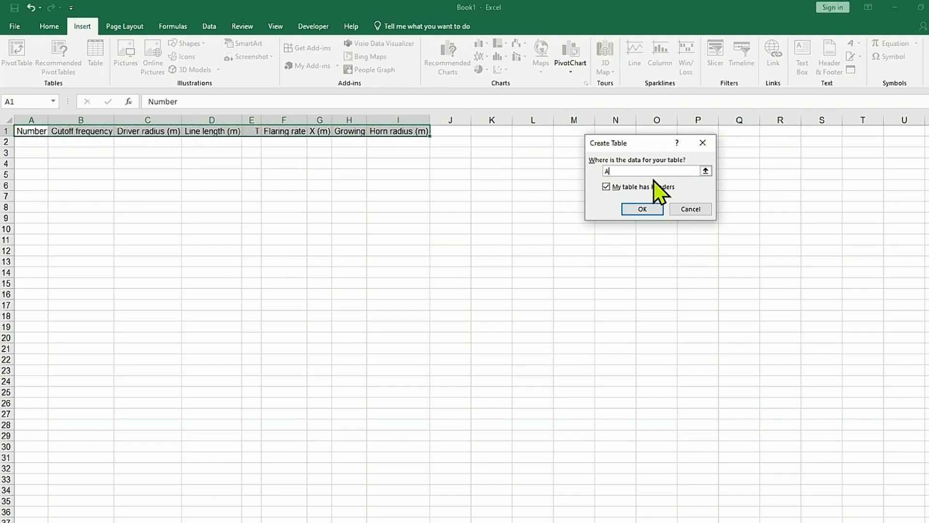
text(1:I500)
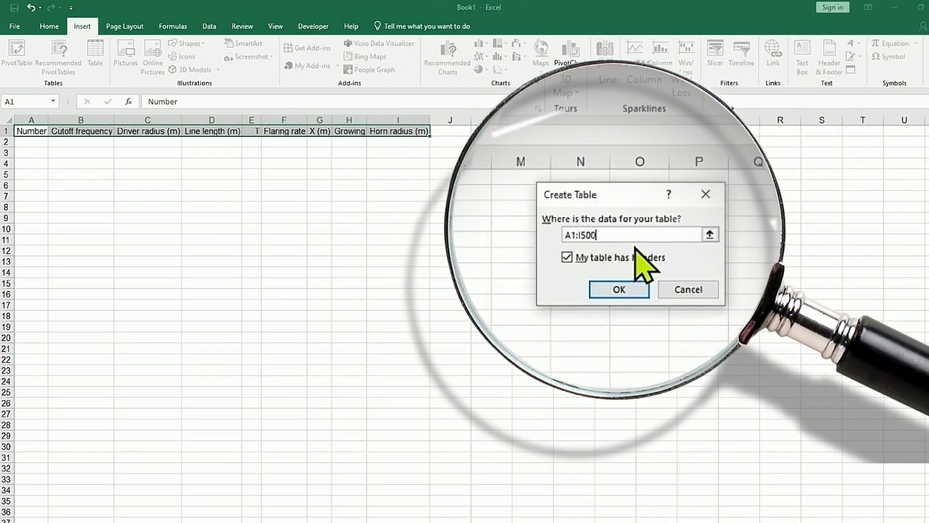
click(31, 119)
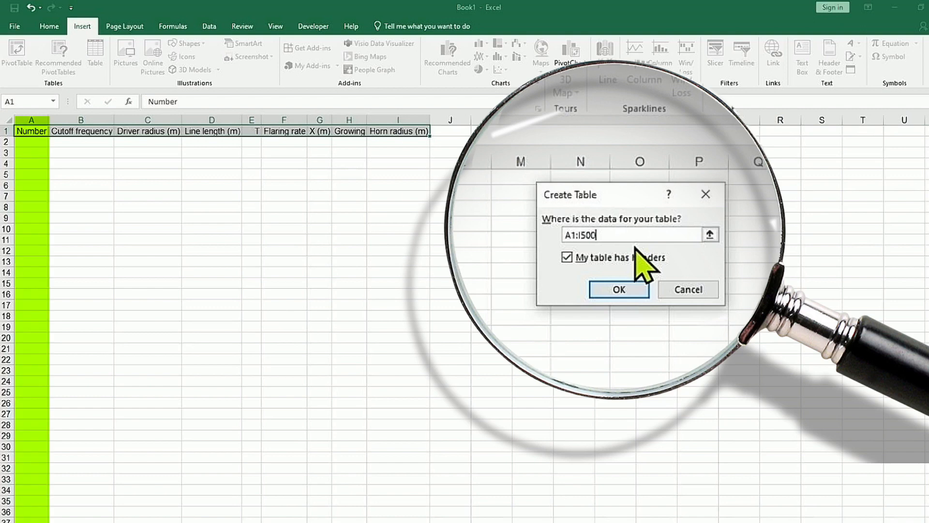
click(398, 119)
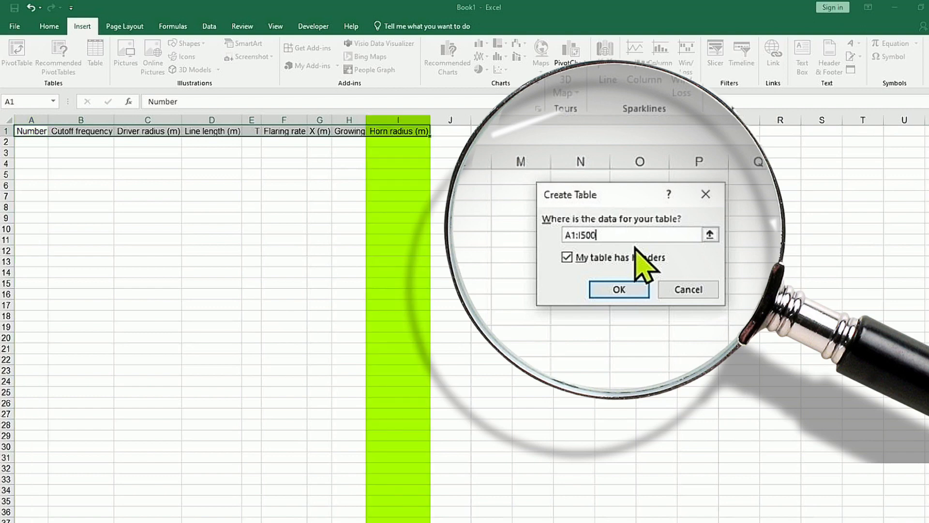
click(618, 290)
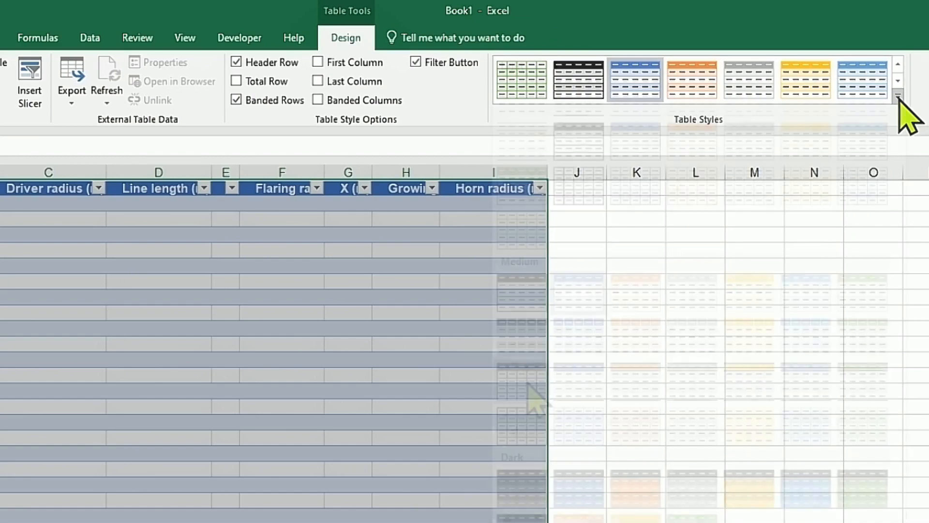
- Apply the black-header banded table style and autofit all column widths
click(896, 96)
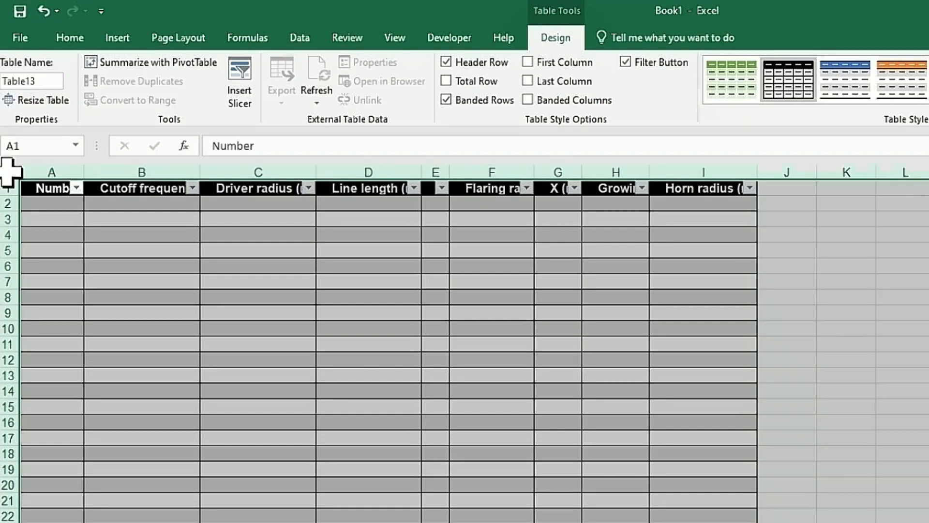
click(69, 37)
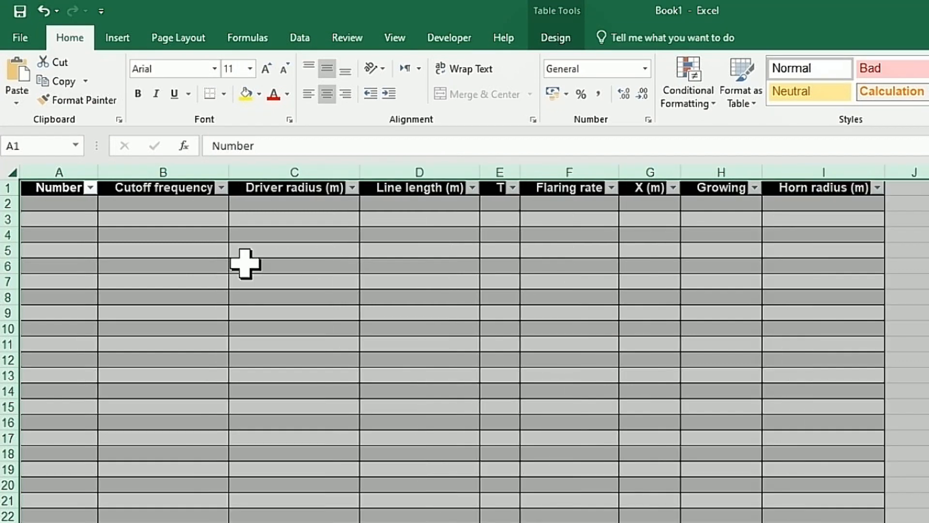
click(58, 203)
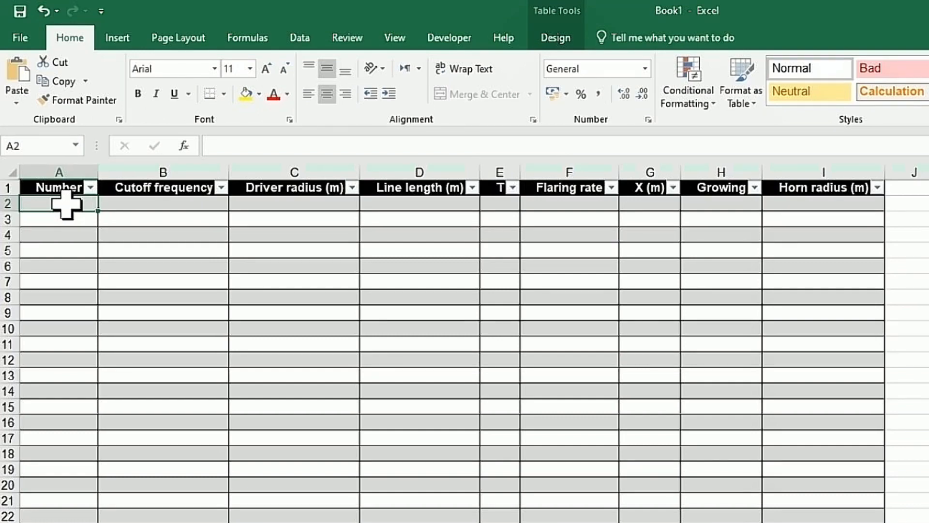
- Enter 1 in A2 and turn the filled Number column into a counting series
text(1)
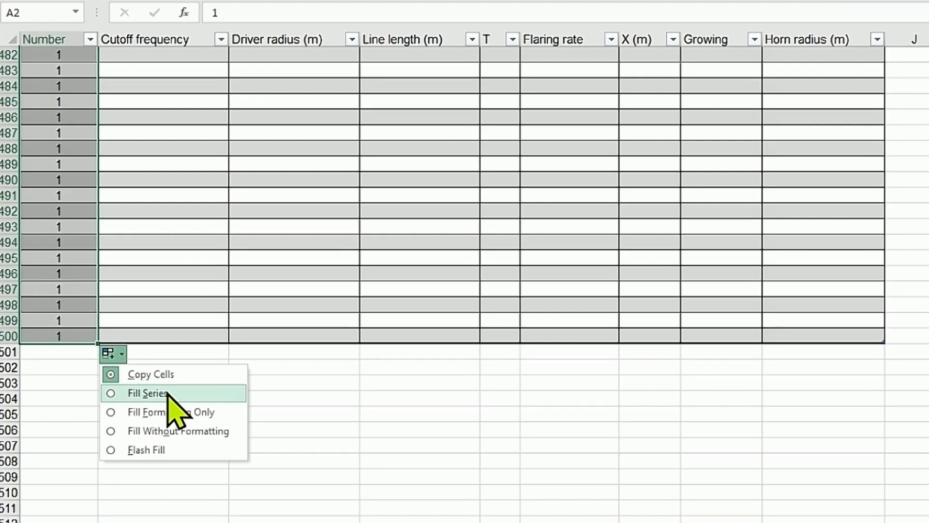
click(147, 392)
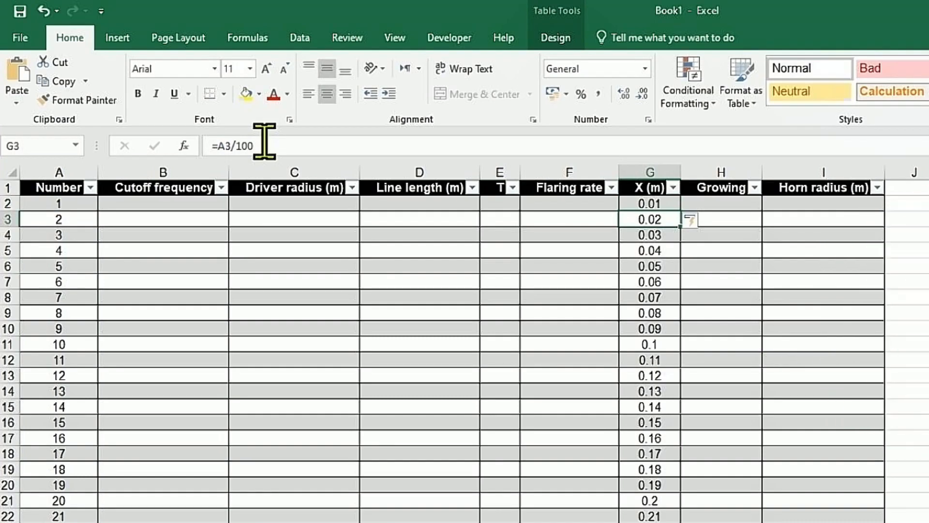
- Enter cutoff frequency 30 and driver radius 0.051 in the first data row
click(162, 203)
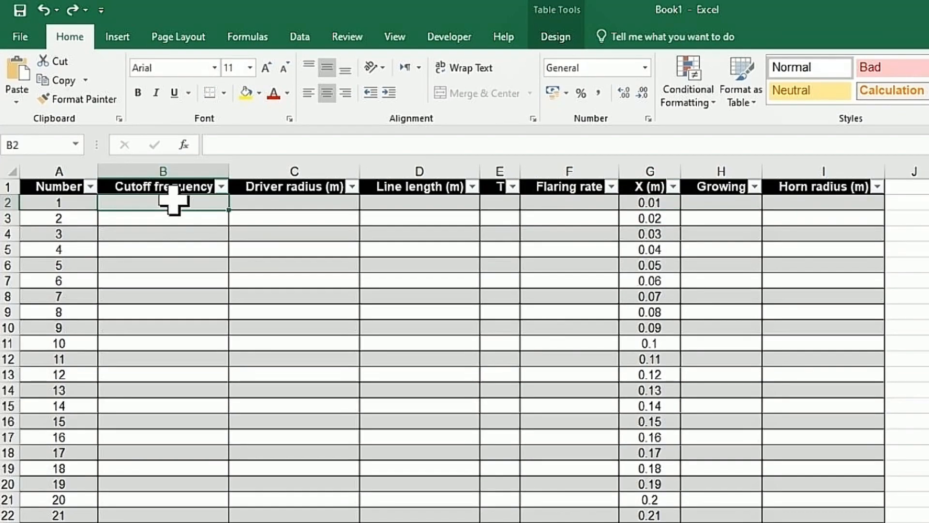
text(30)
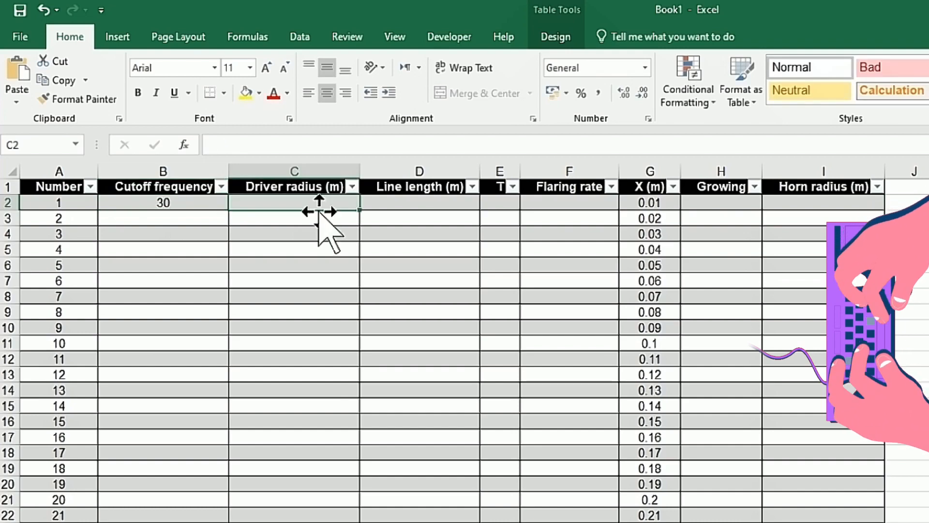
text(0.051)
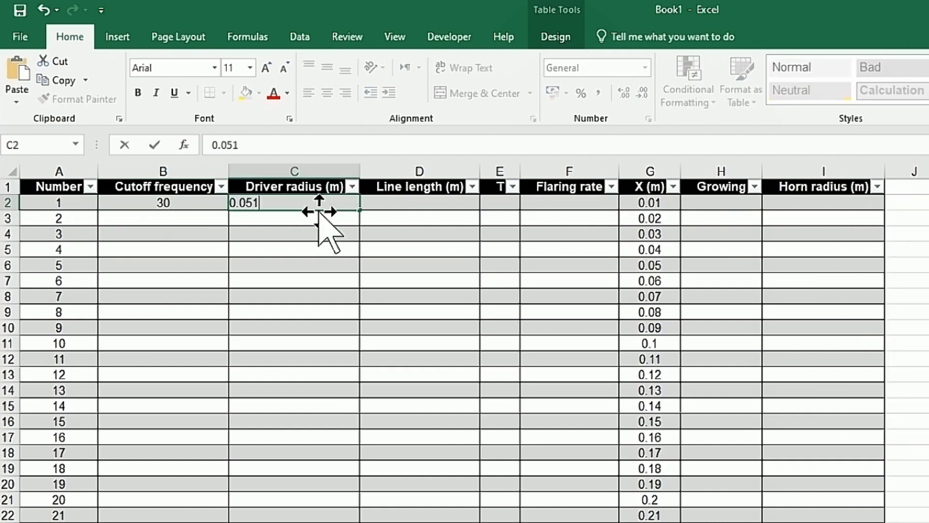
mouse_move(402, 201)
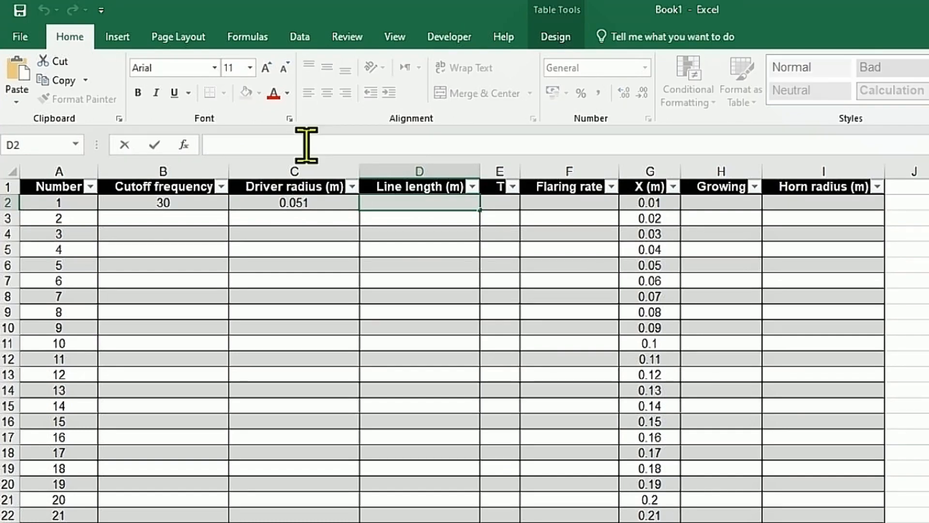
- Enter line length =344/(B2*4) in D2, undoing the #DIV/0! auto-fill
text(=344/)
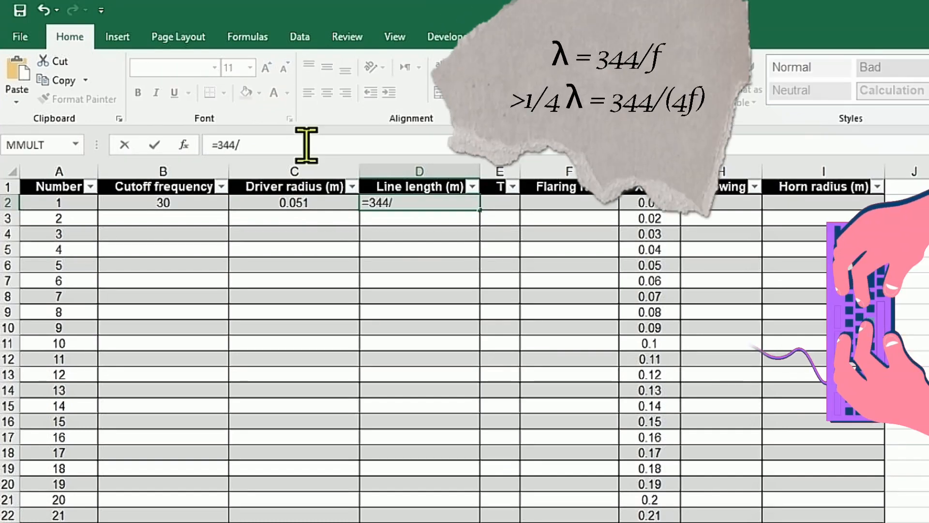
click(163, 202)
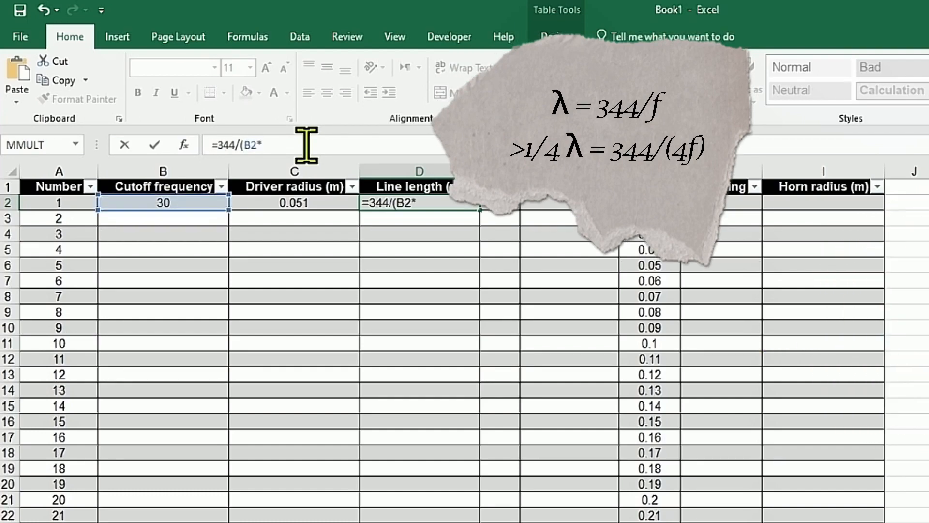
text(4))
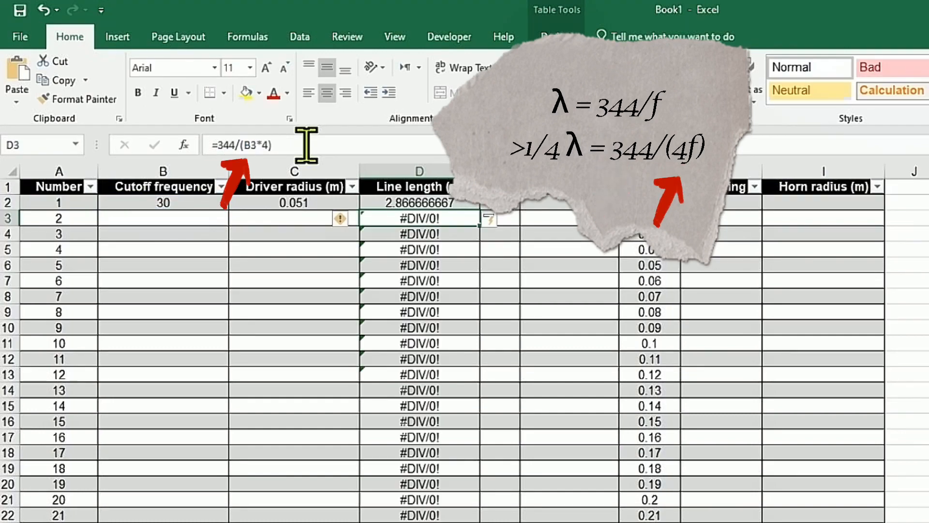
click(42, 10)
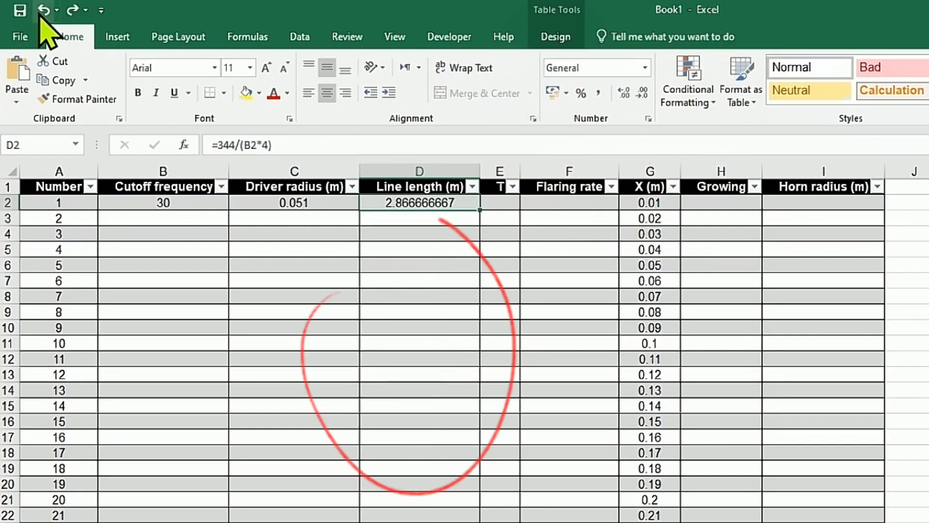
click(500, 202)
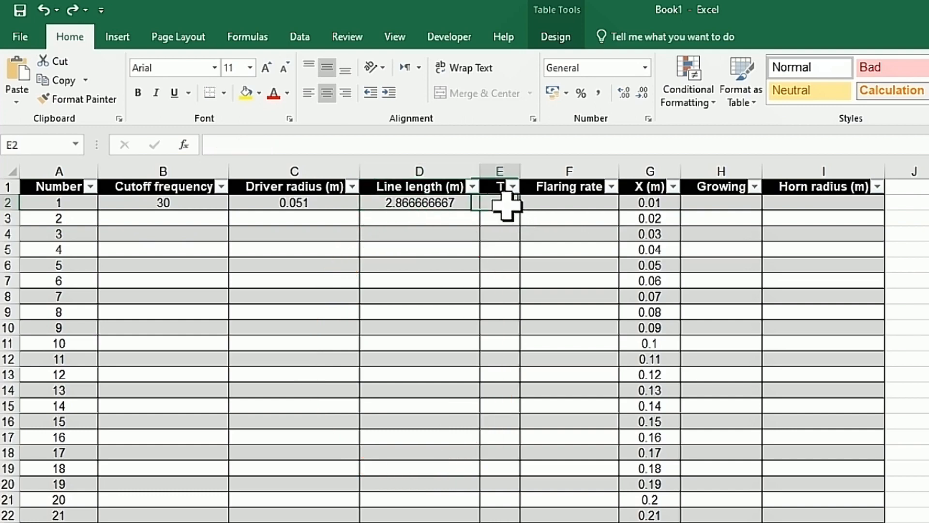
- Set T to 0.5 in E2 of the first data row
text(0.5)
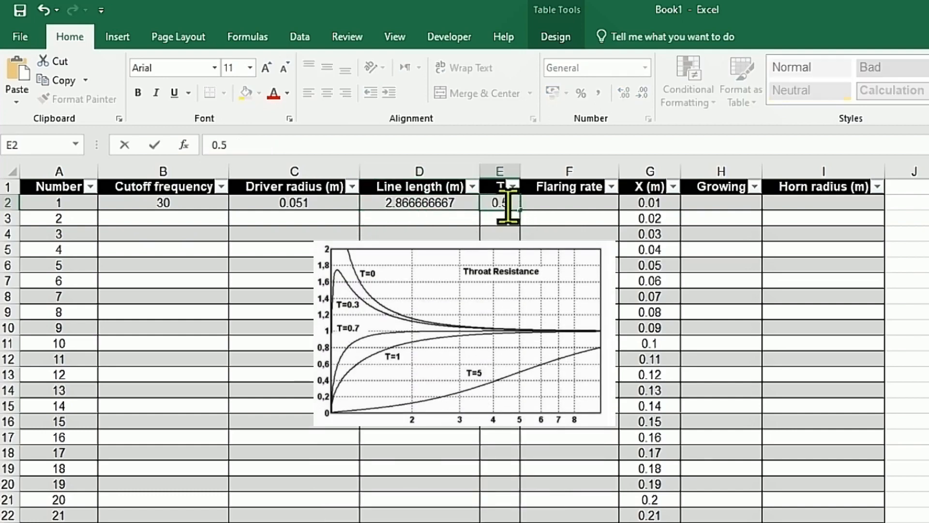
click(567, 202)
text(=H2)
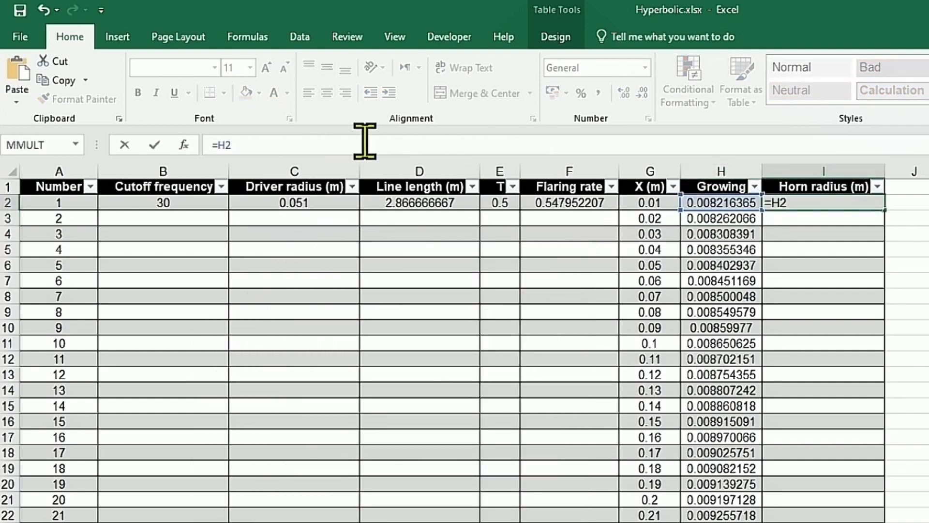
- Complete =(H2/PI())^0.5 in I2 so Horn radius fills the column
text(/pi())
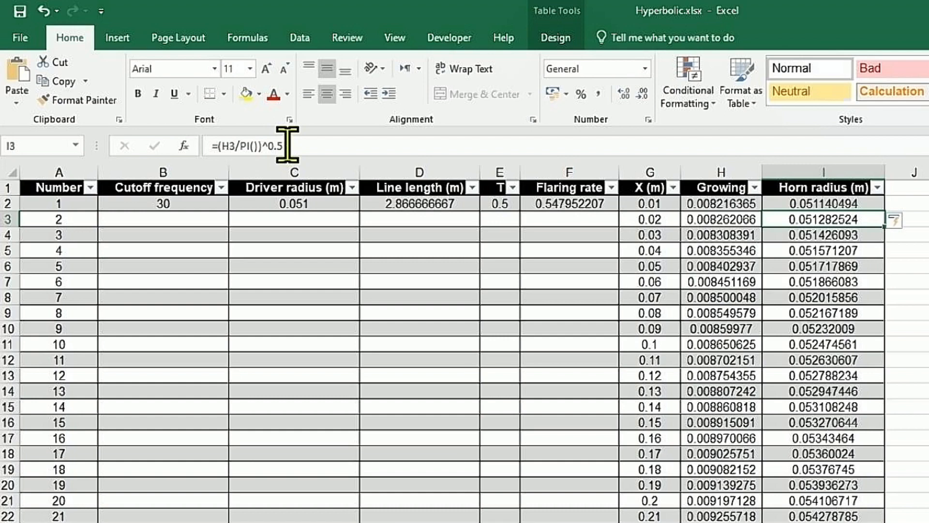
click(649, 188)
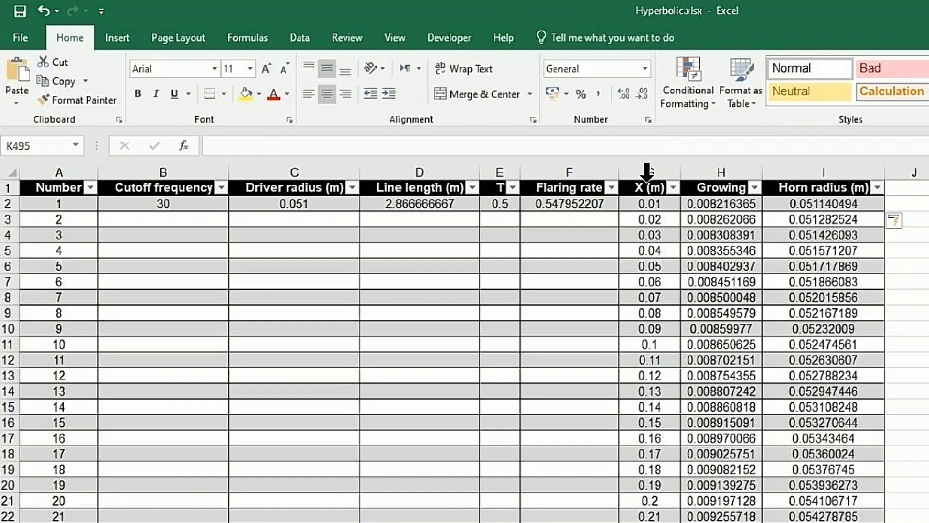
- Insert a smooth-line scatter chart plotting X (m) against Horn radius (m)
scroll(down, 3)
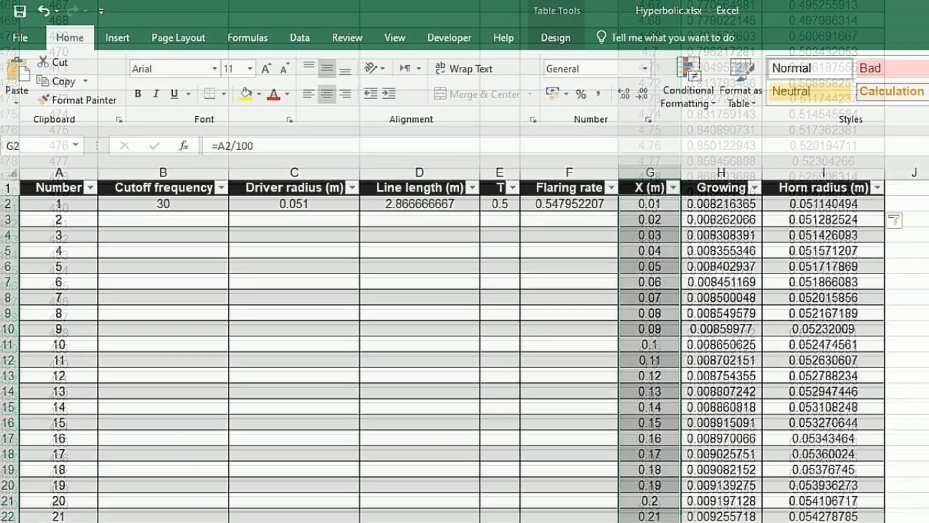
scroll(down, 3)
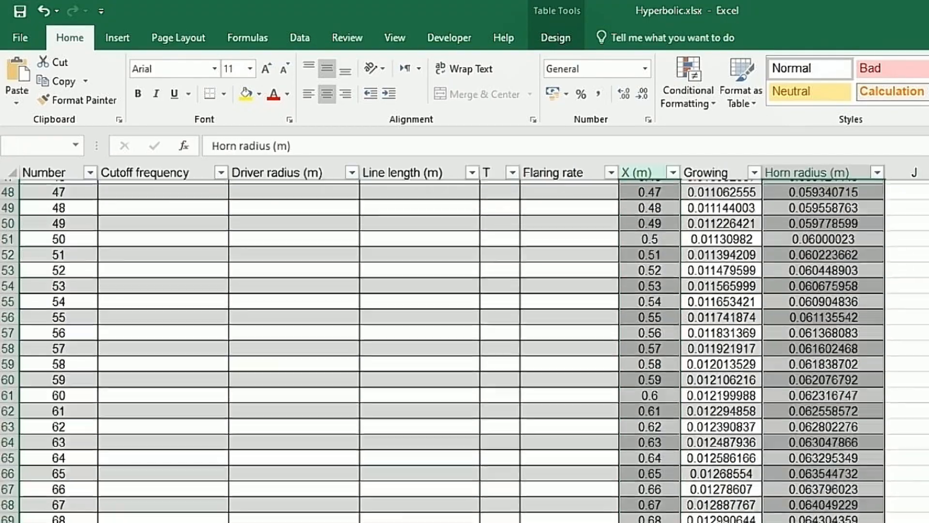
scroll(down, 3)
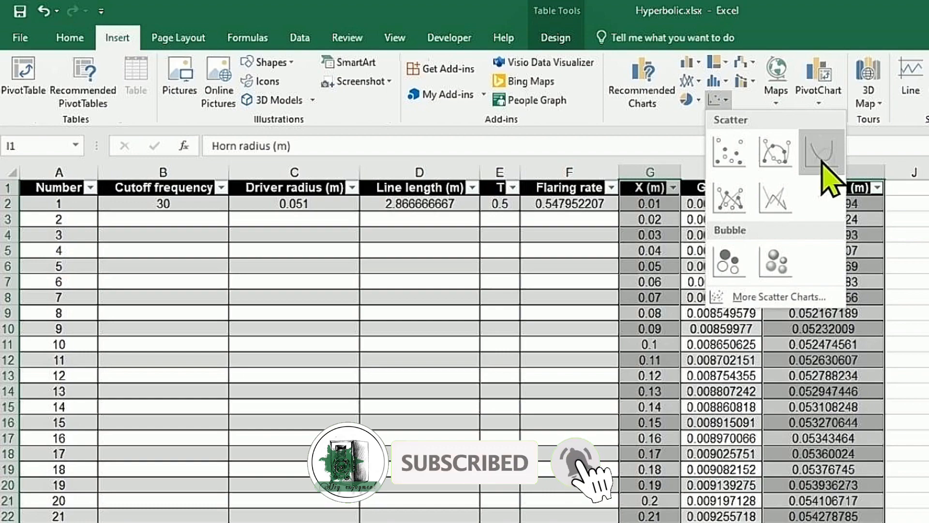
click(823, 153)
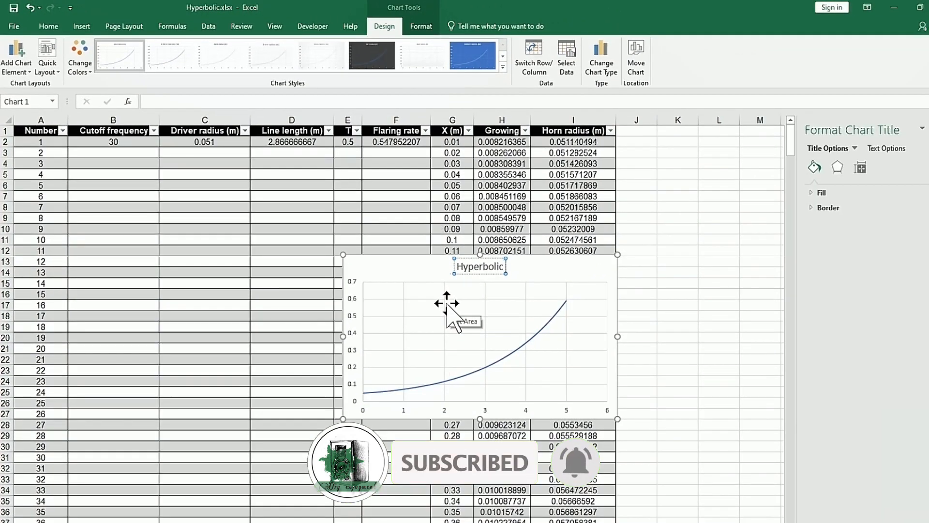